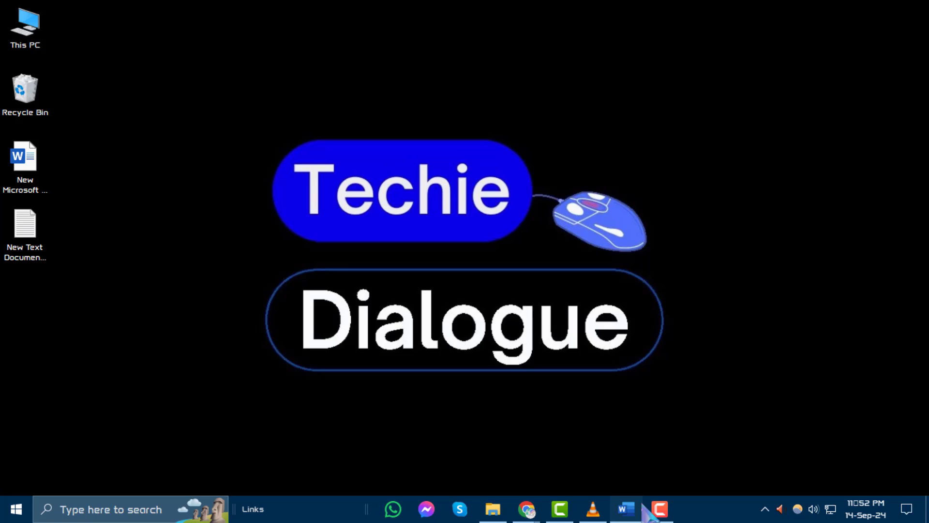
Bring the Word window forward and search Start for 'word' to confirm the installed app.
click(625, 508)
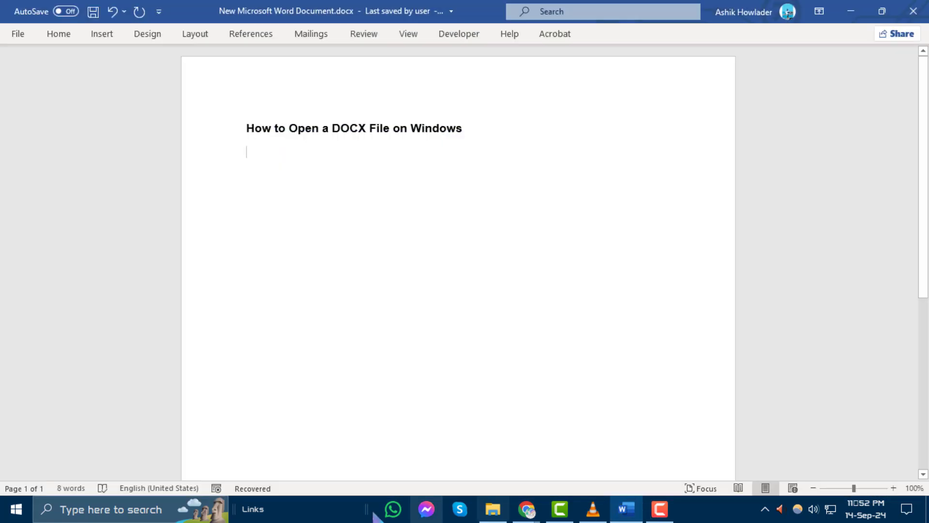
click(17, 509)
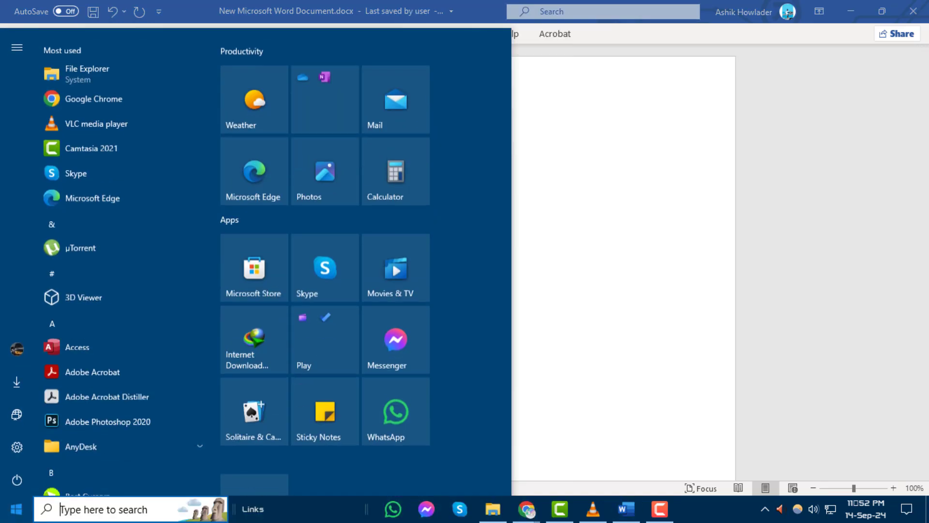
text(word)
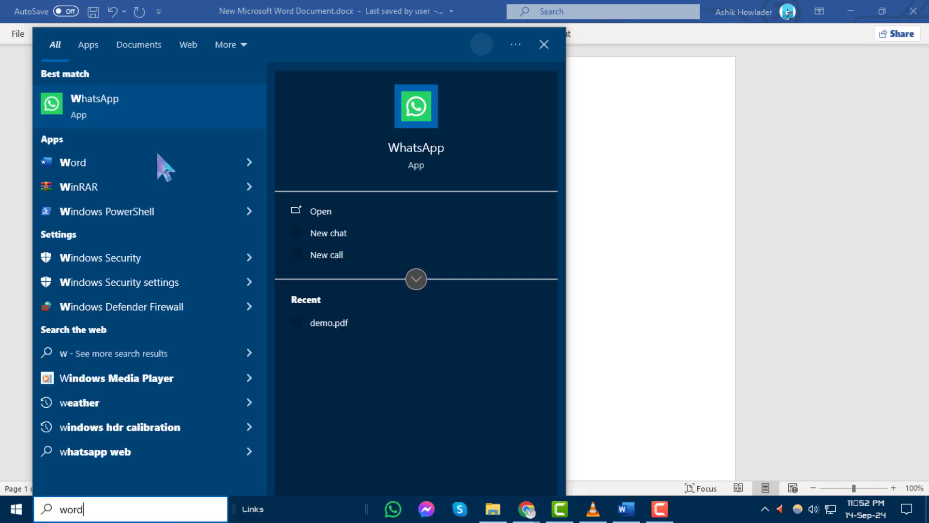
text(ord)
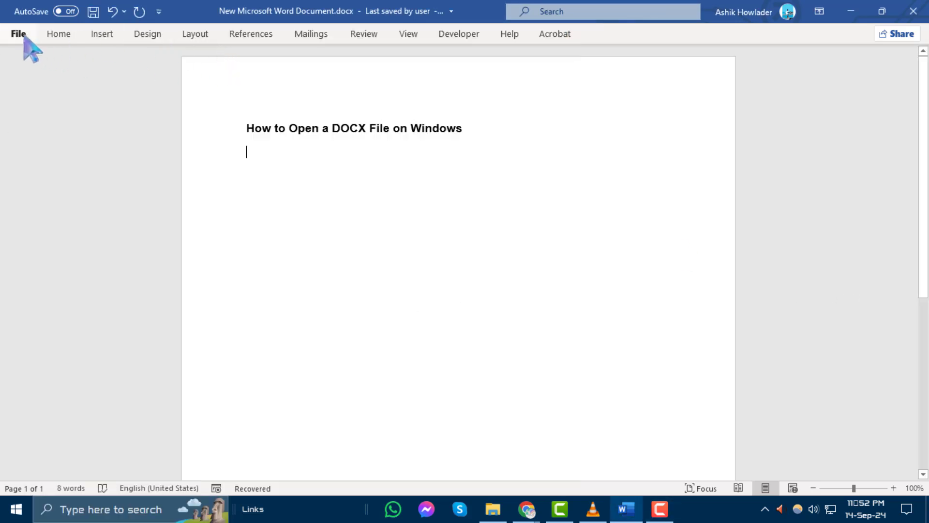
Go to File and show the Open page with recent documents and locations.
click(19, 33)
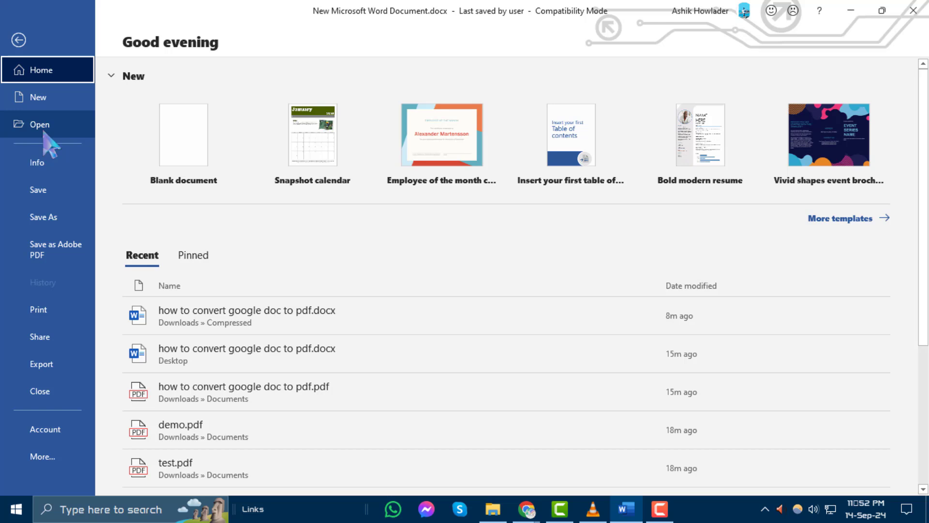
click(39, 124)
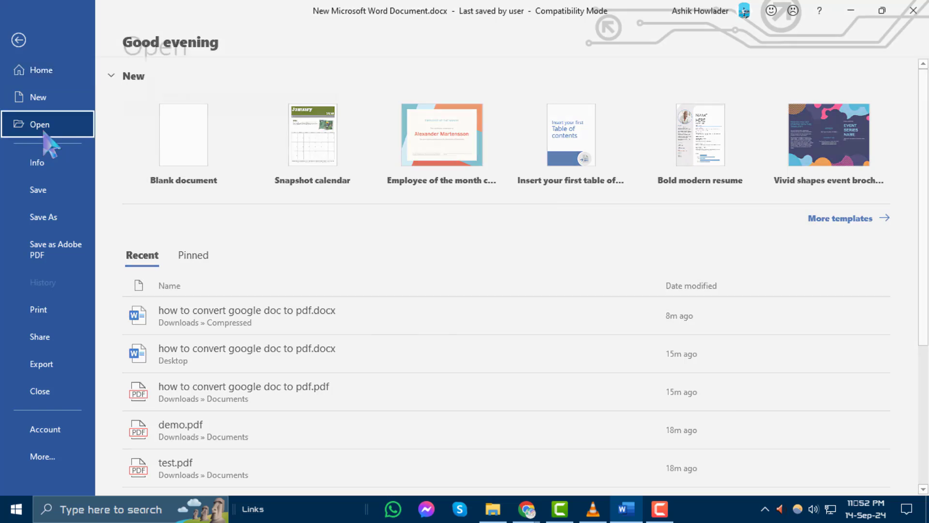
click(39, 125)
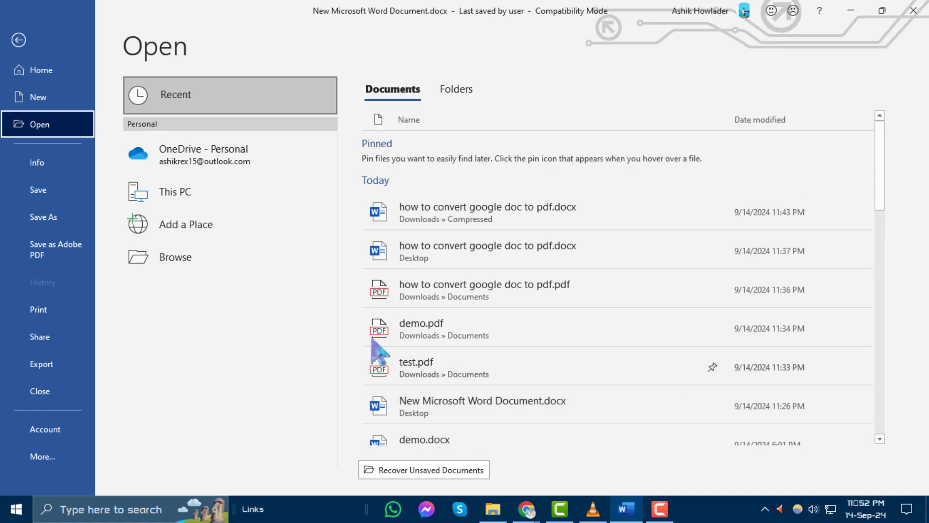
Browse to the Desktop folder containing New Microsoft Word Document.docx.
click(175, 256)
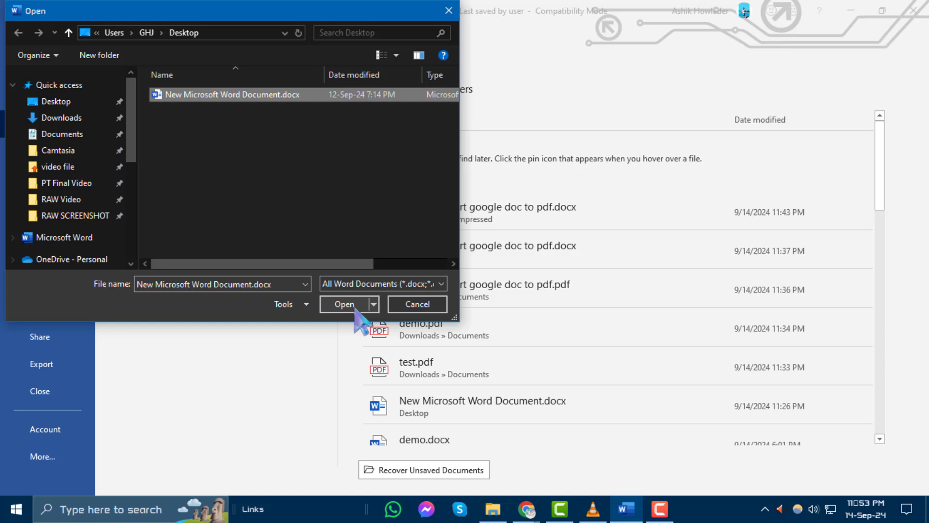
Open New Microsoft Word Document.docx and delete the empty line under its heading.
click(344, 303)
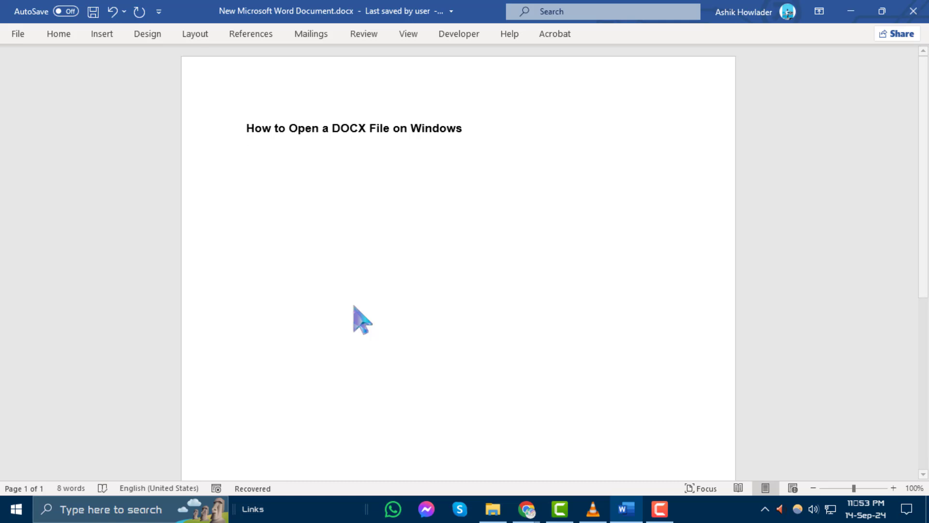
click(247, 152)
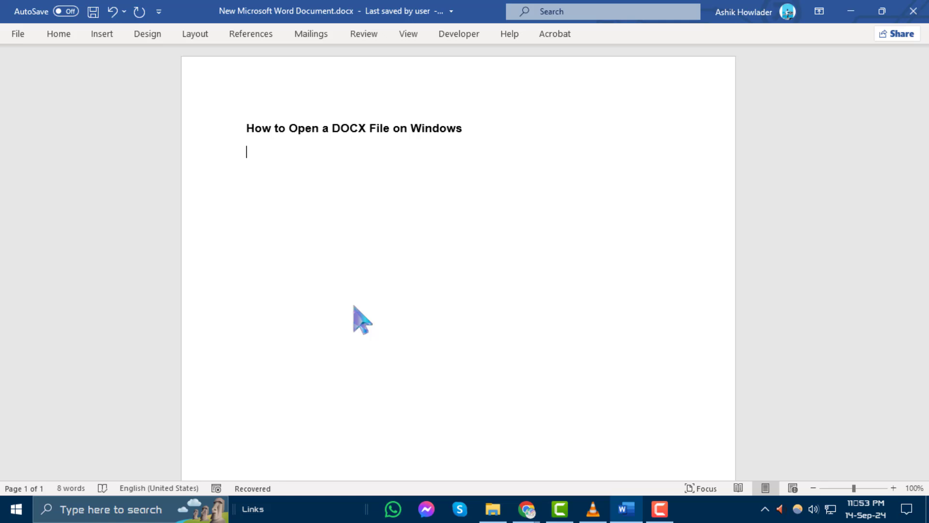
key(Backspace)
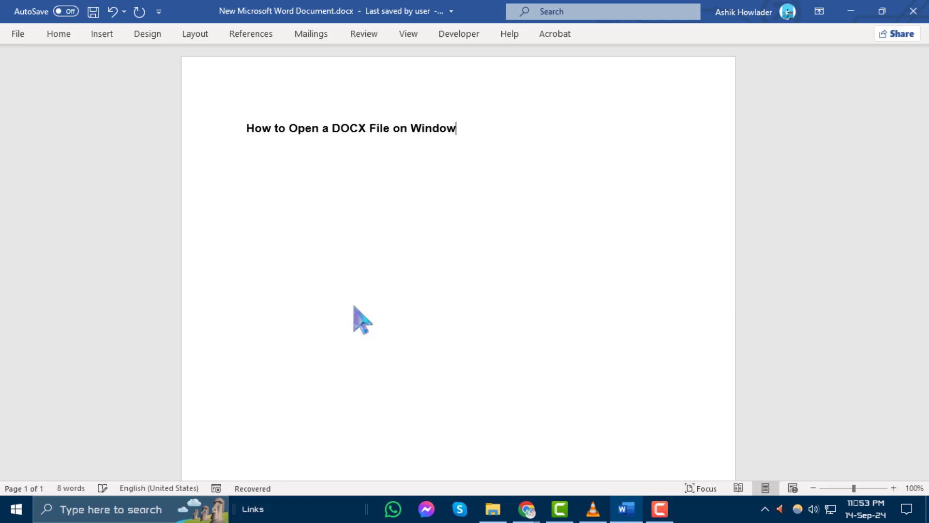